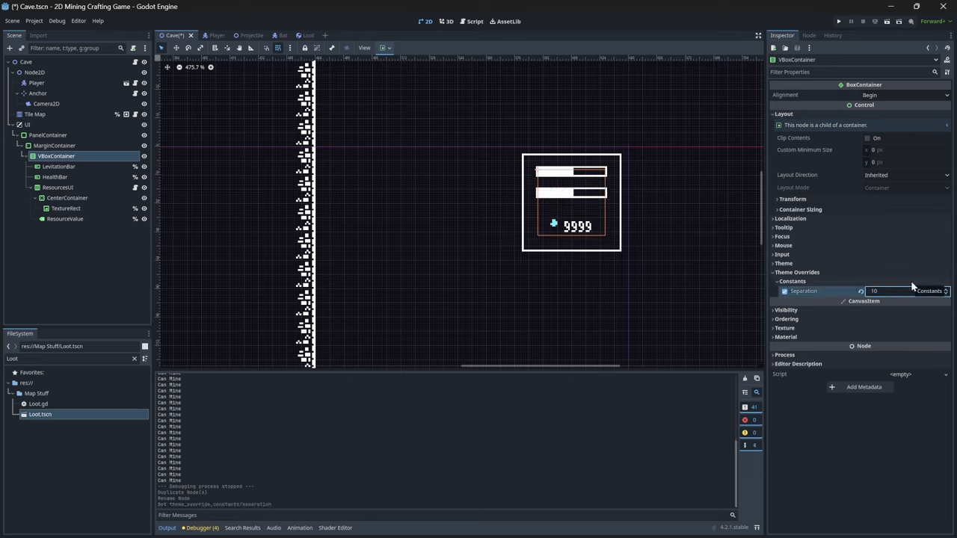
Tint the top progress bar red and the second bar yellow, then save the scene
click(905, 290)
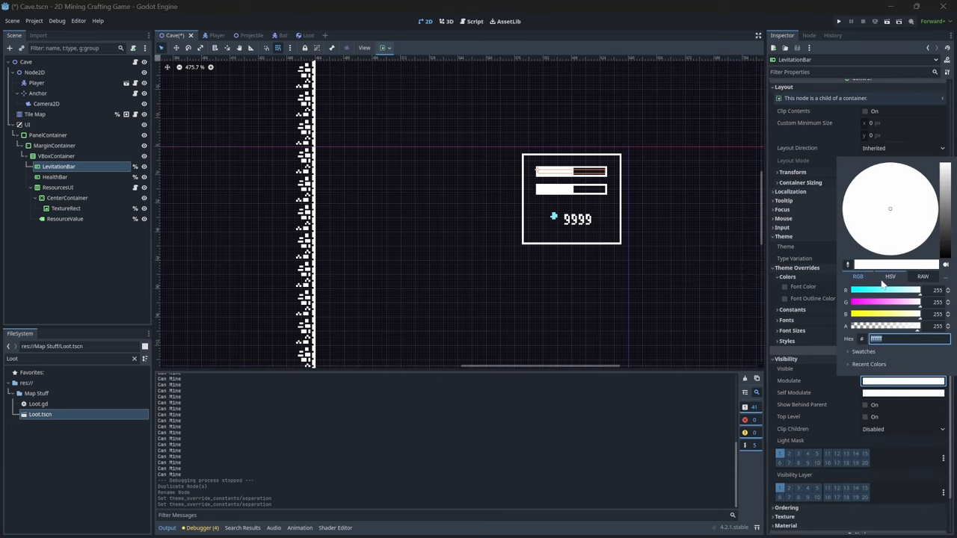
click(889, 276)
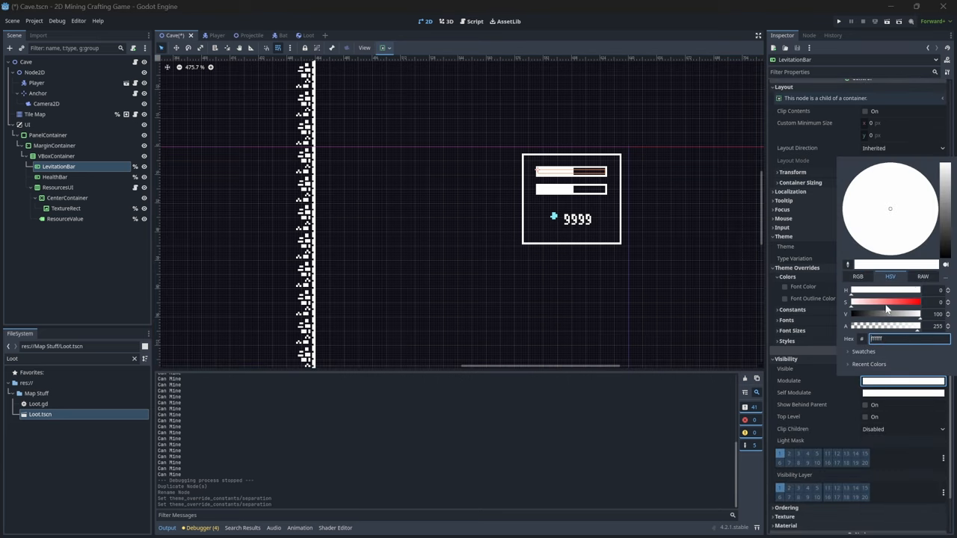
click(56, 176)
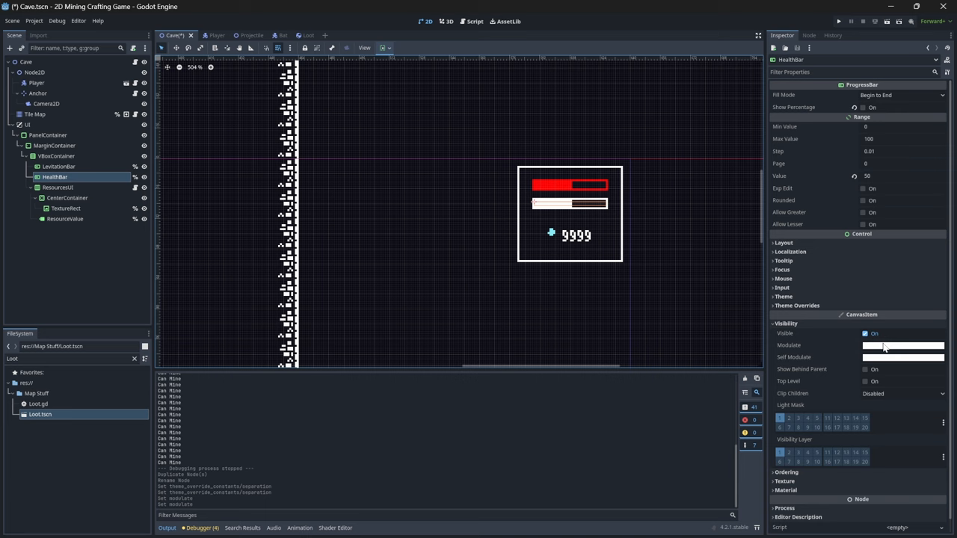
click(902, 345)
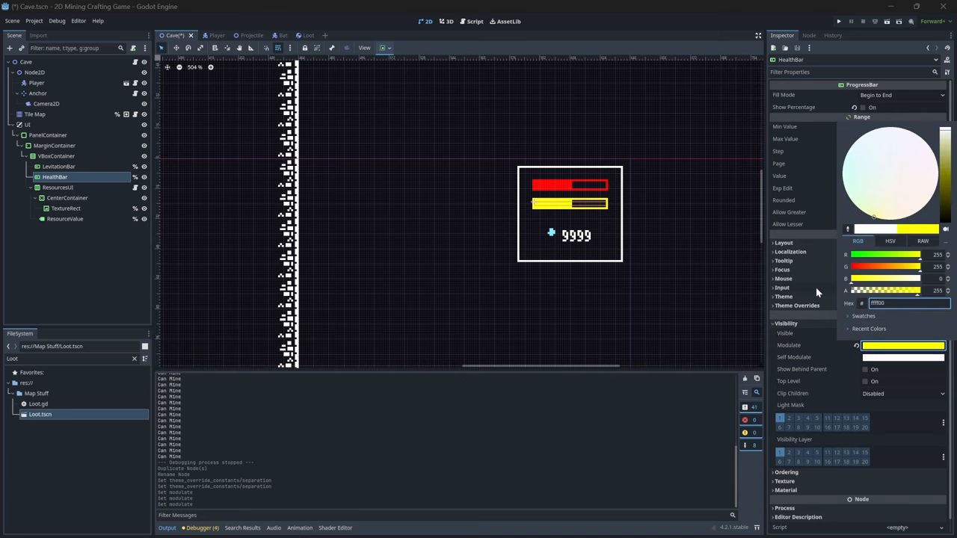
key(ctrl+s)
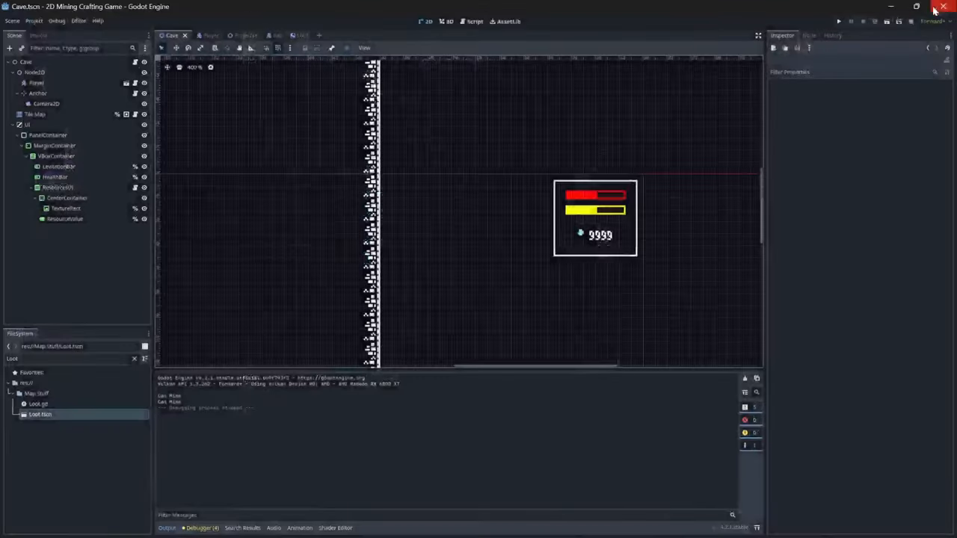
Select the health bar in the Scene dock and adjust its tint colour
click(54, 166)
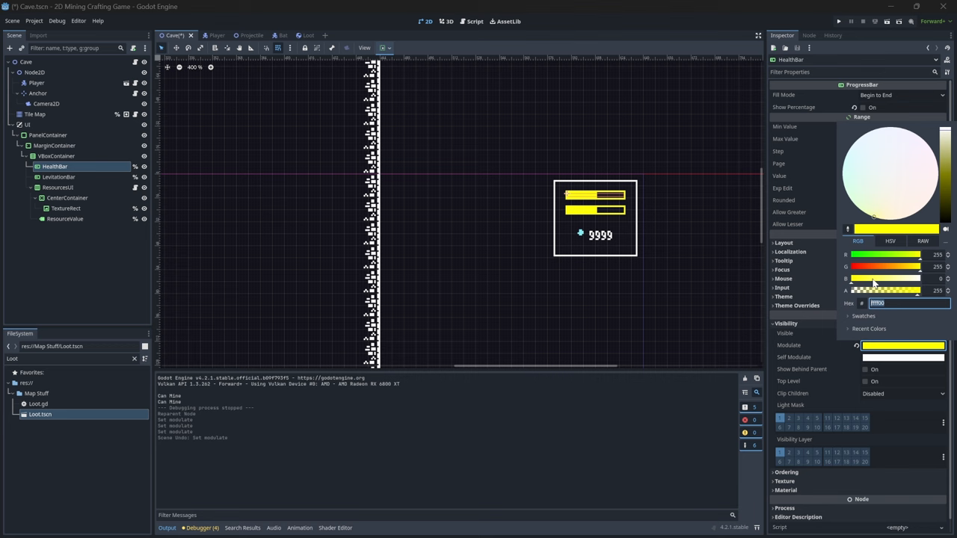
click(837, 21)
text(Grid)
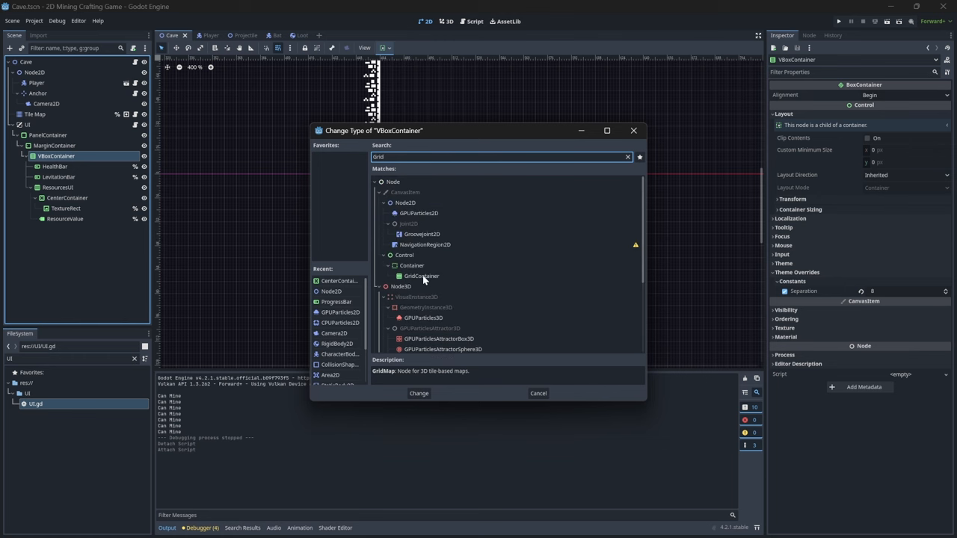
Change the VBoxContainer's node type to GridContainer
click(418, 393)
text(1)
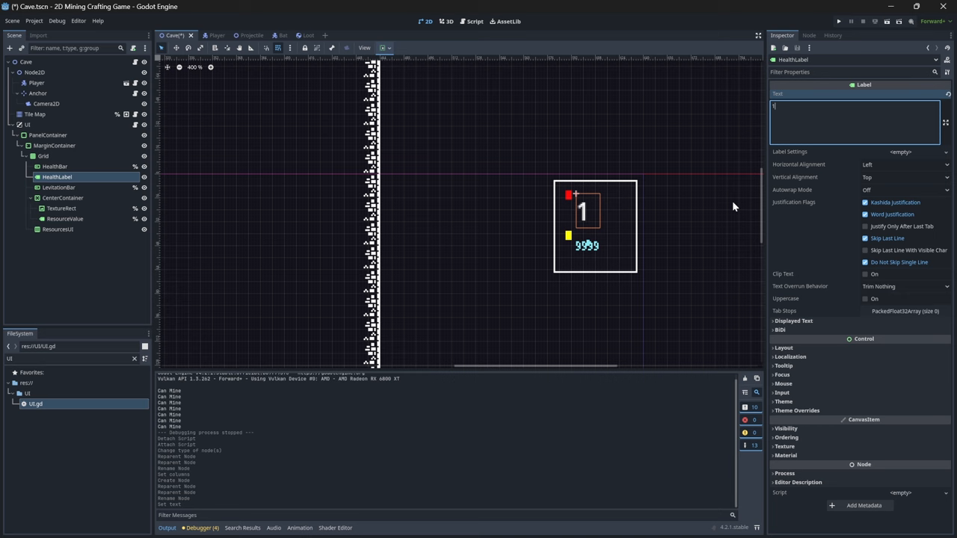
mouse_move(396, 125)
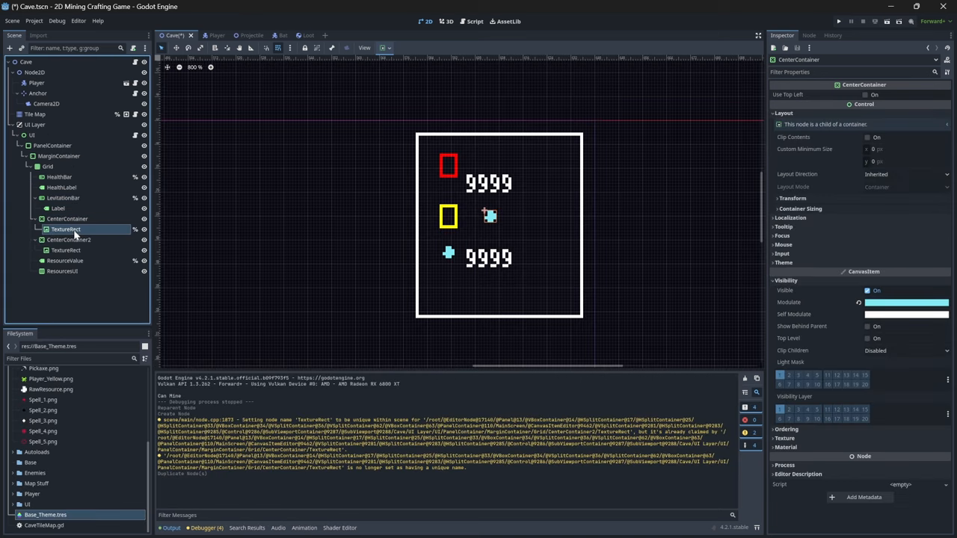
Give the icon slot an AtlasTexture using the tileset's arrow region, then launch the game
click(900, 95)
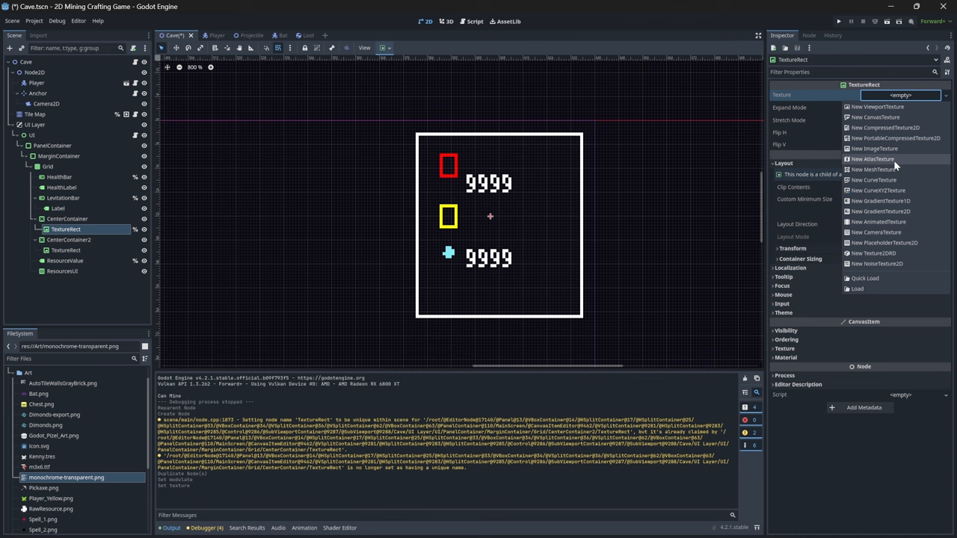
click(871, 159)
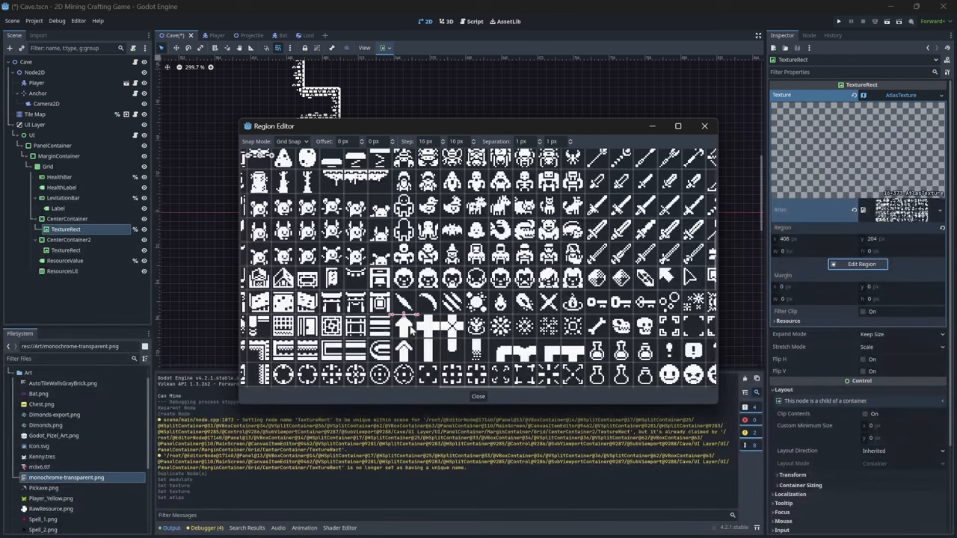
click(404, 333)
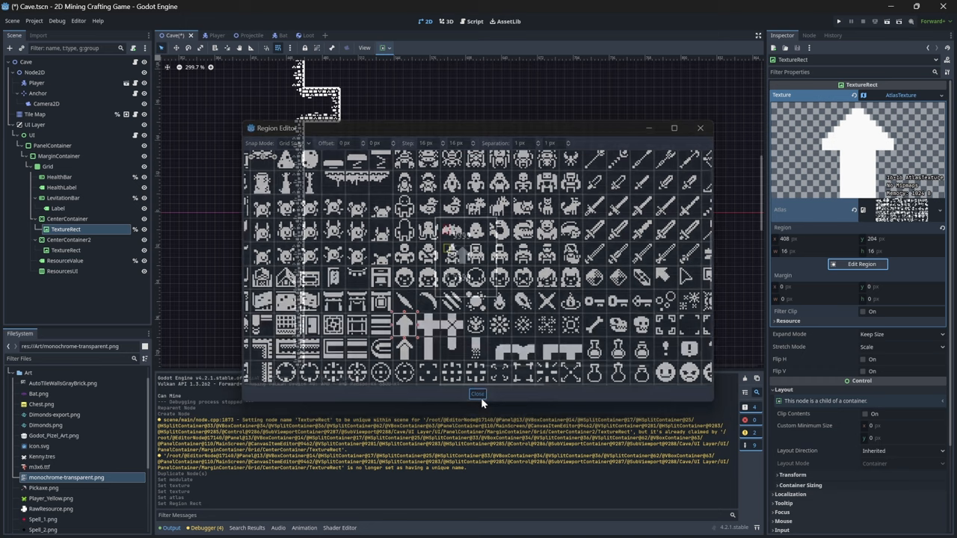
click(477, 394)
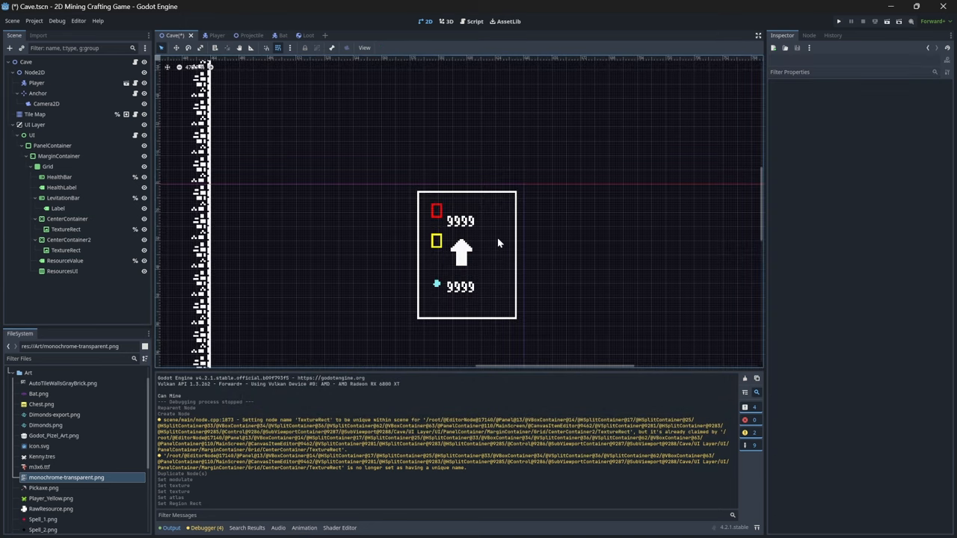
click(837, 21)
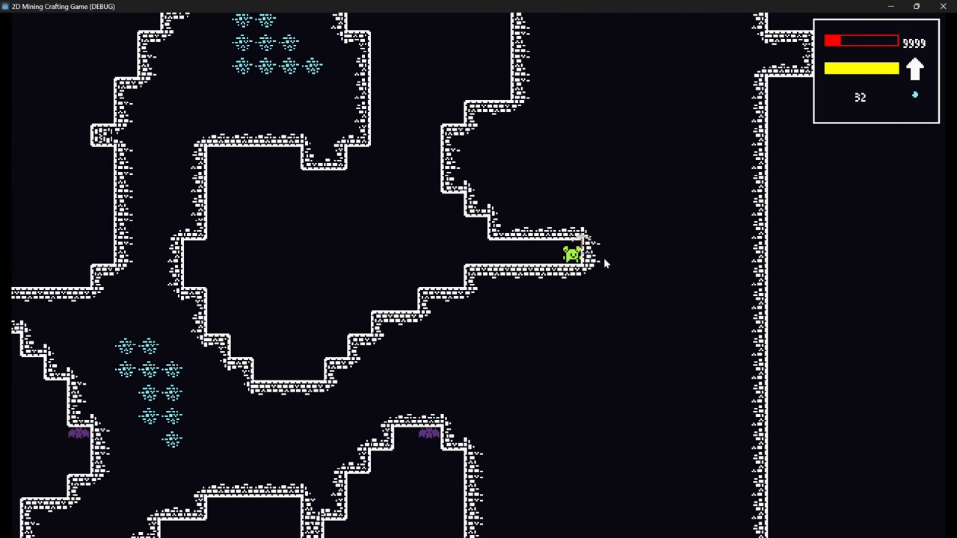
Stop the running game after checking the HUD
key(d)
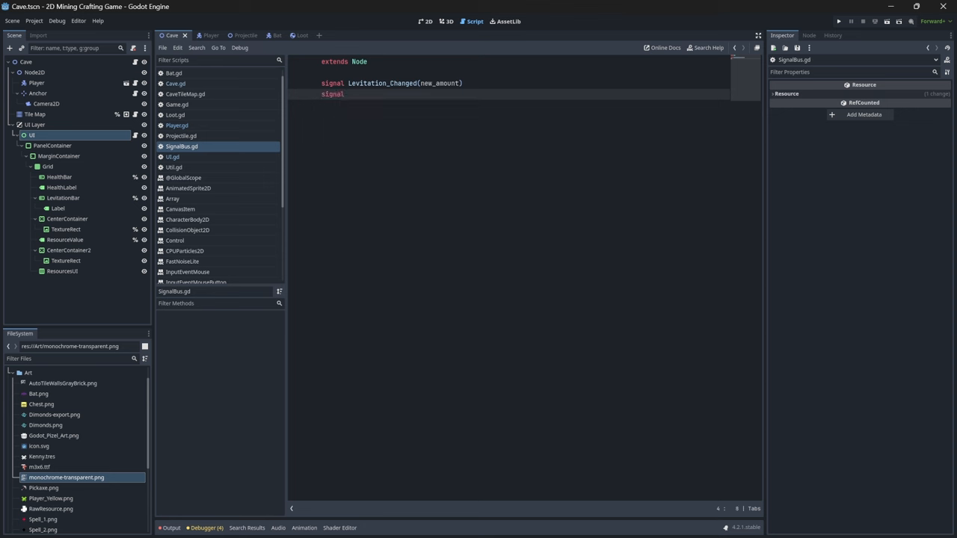
Declare 'signal Player_Health_Changed(new_health)' on a new line in SignalBus.gd
text(PLA)
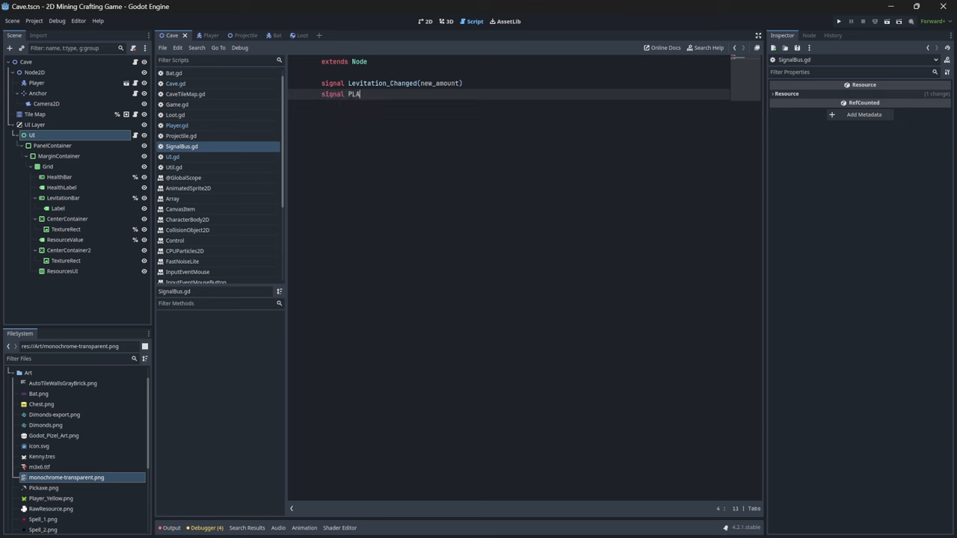
text(Player_Health_Changed)
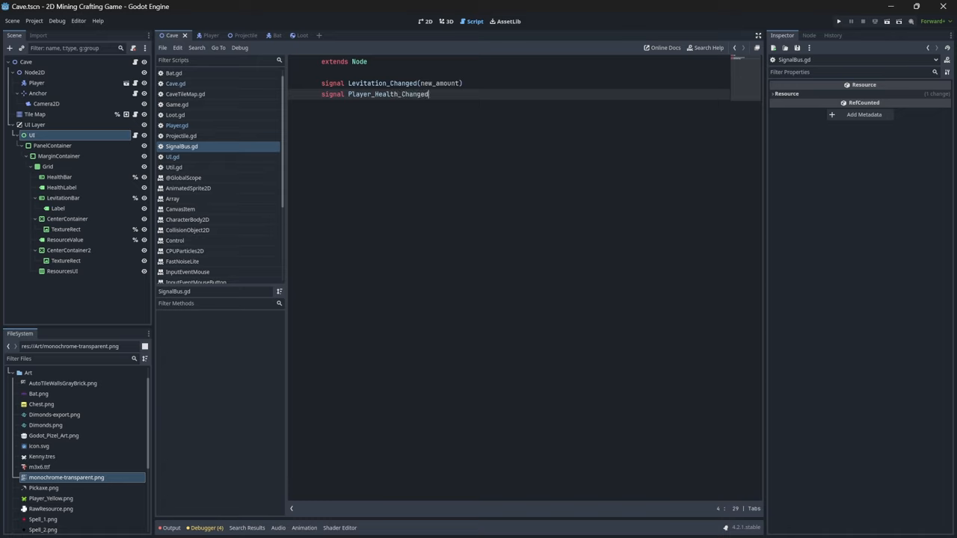
text(())
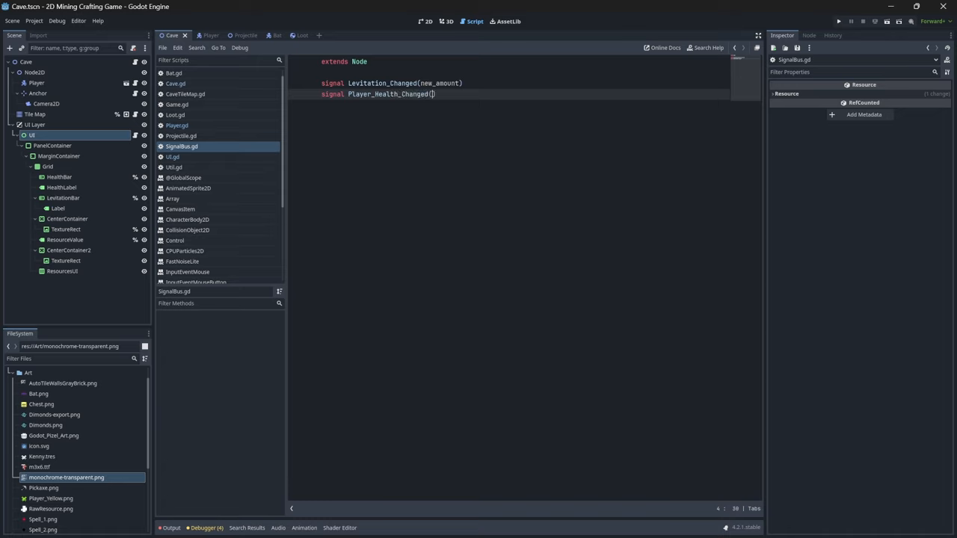
text(new_h)
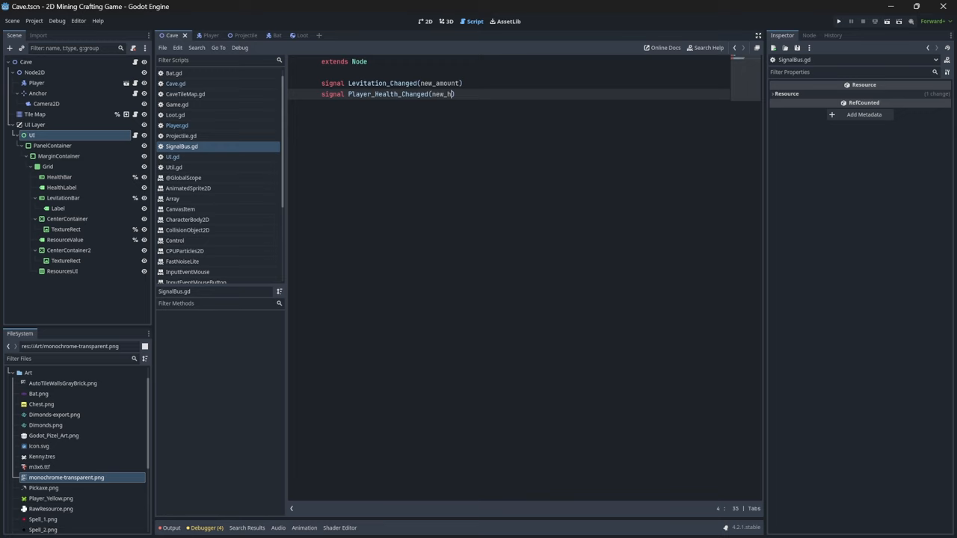
text(ealth)
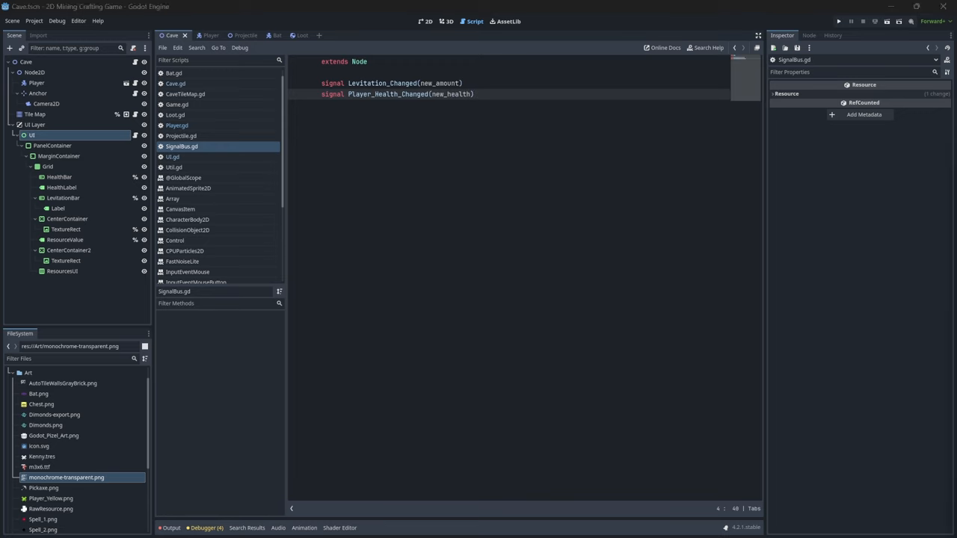
Write set_current_health(new_health) in Player.gd, clamping health between 0.0 and max
click(176, 125)
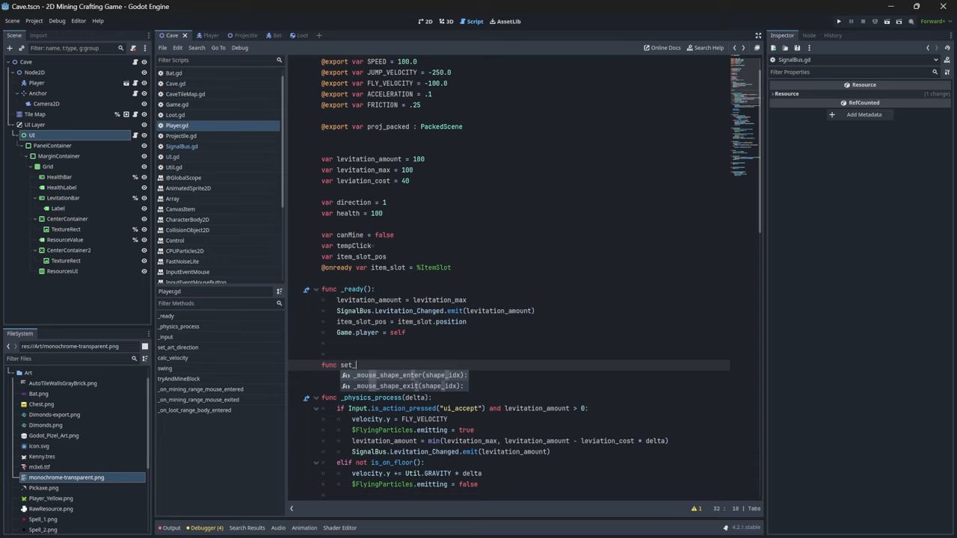
text(current_health(new_a)
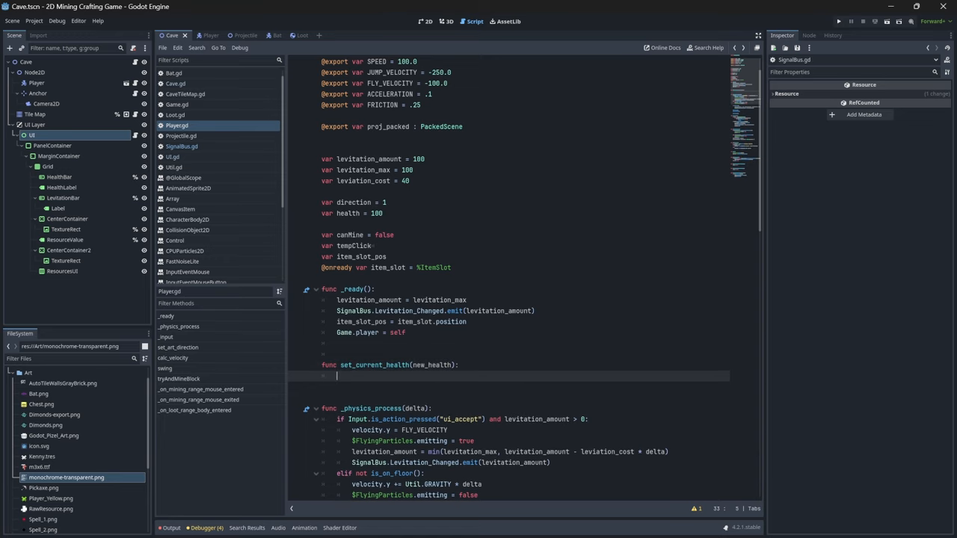
text(current_health = clamp(new_health, 0.0, max_health)
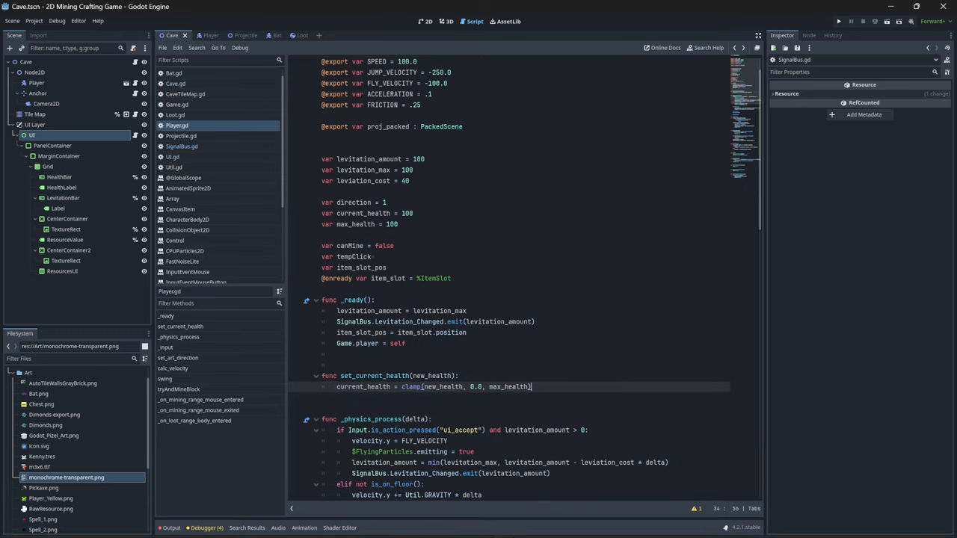
Emit SignalBus.Player_Health_Changed with current_health inside the setter
text(SignalBus.Player_Health_Changed.)
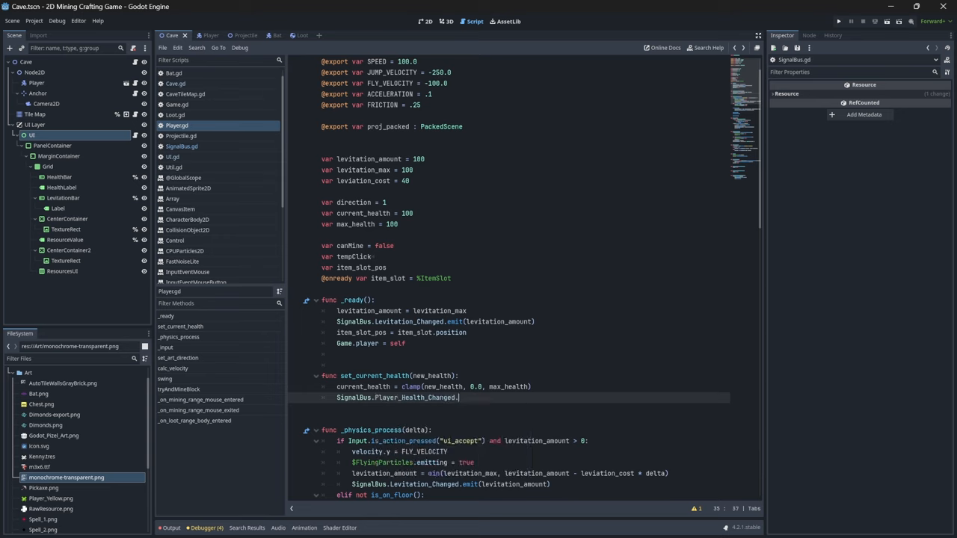
text(emit())
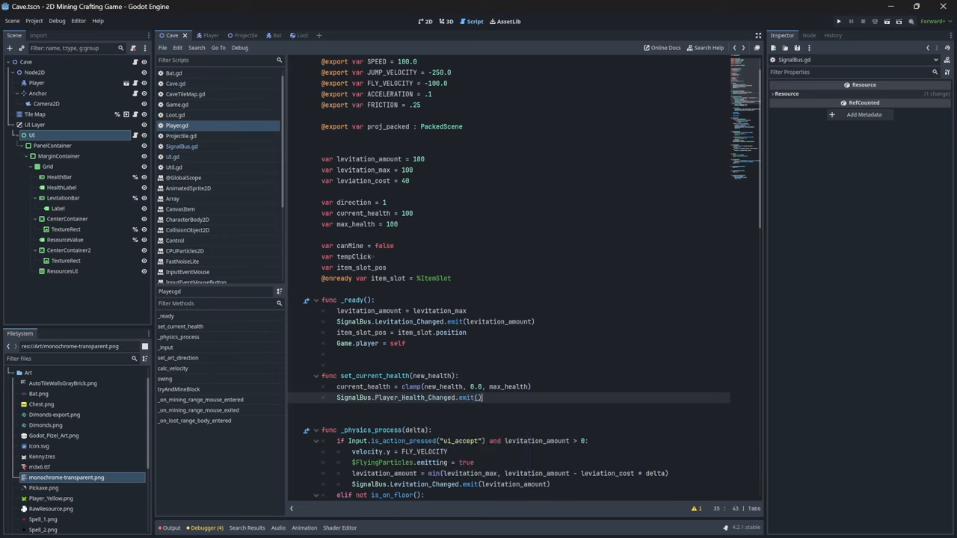
key(Backspace)
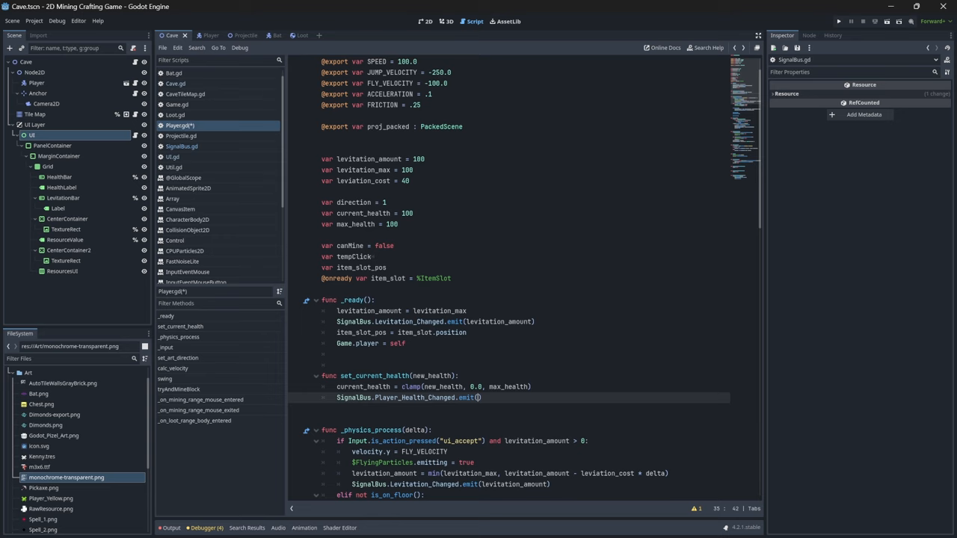
text(current_health)
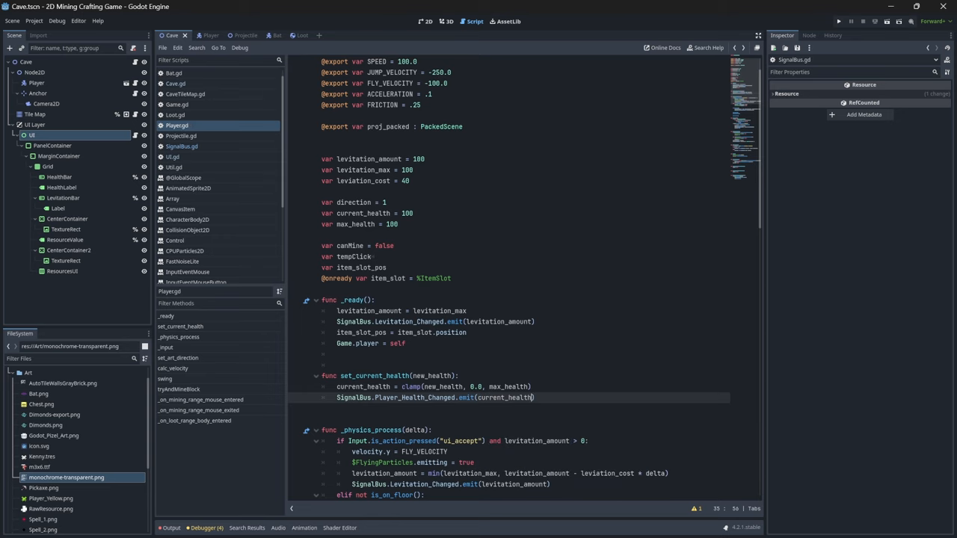
click(172, 156)
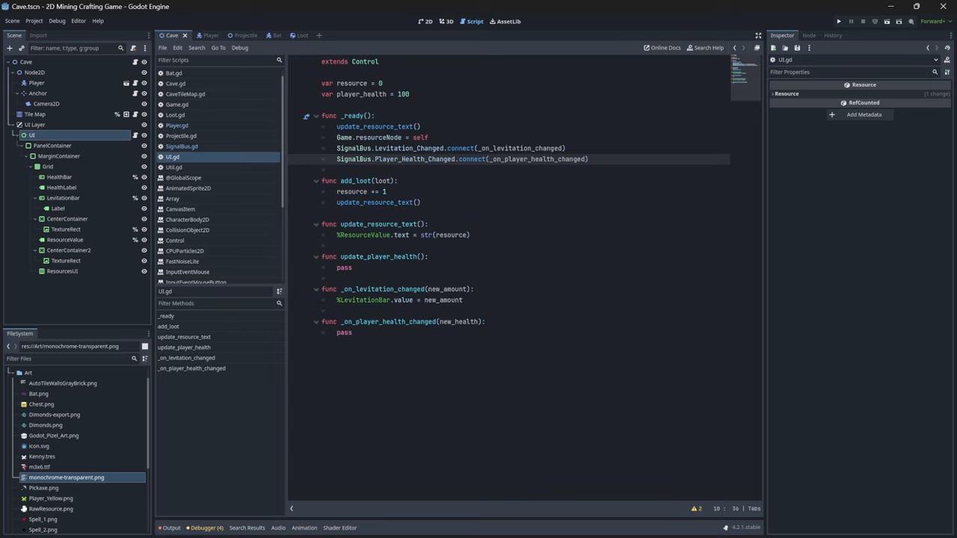
In UI.gd's handler, set %HealthBar.value = new_health and begin %HealthLabel.text = str(...)
double_click(415, 159)
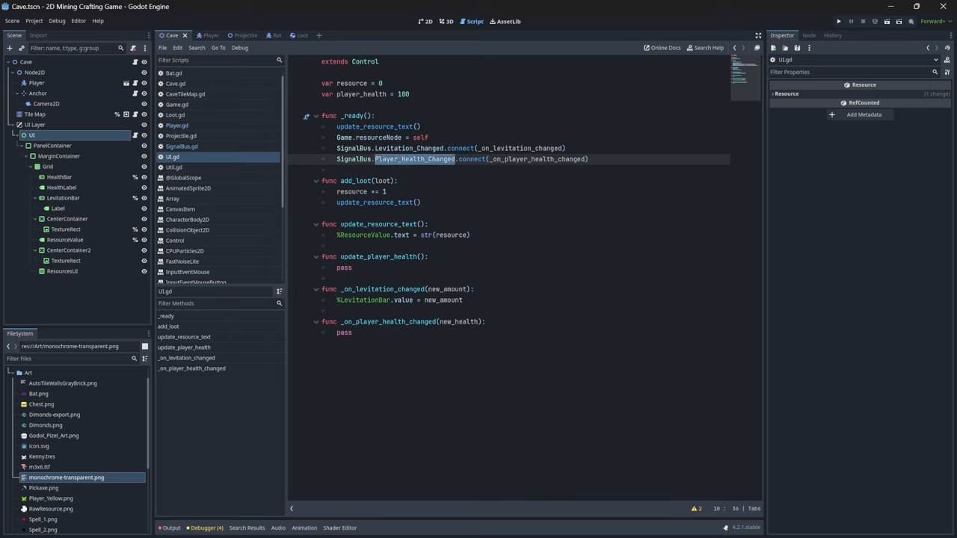
click(345, 332)
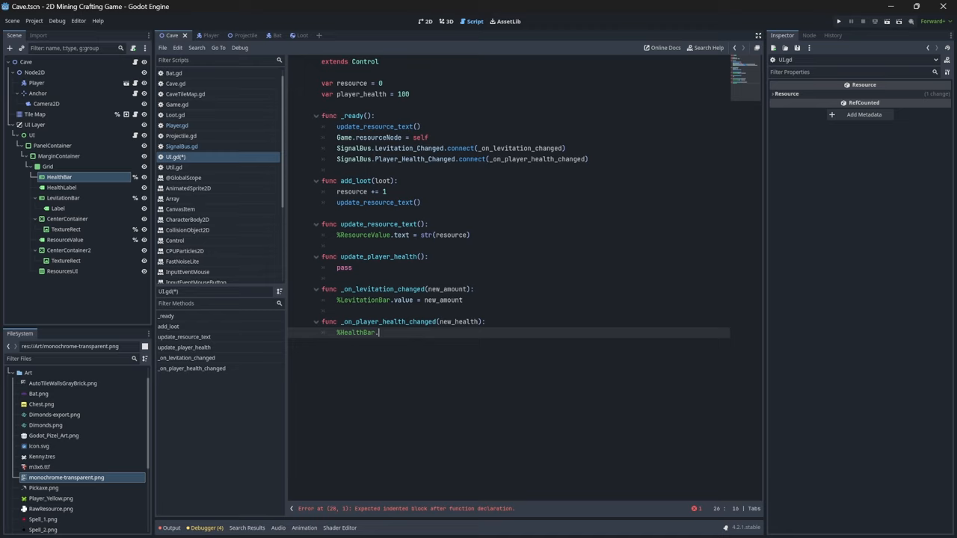
text(value)
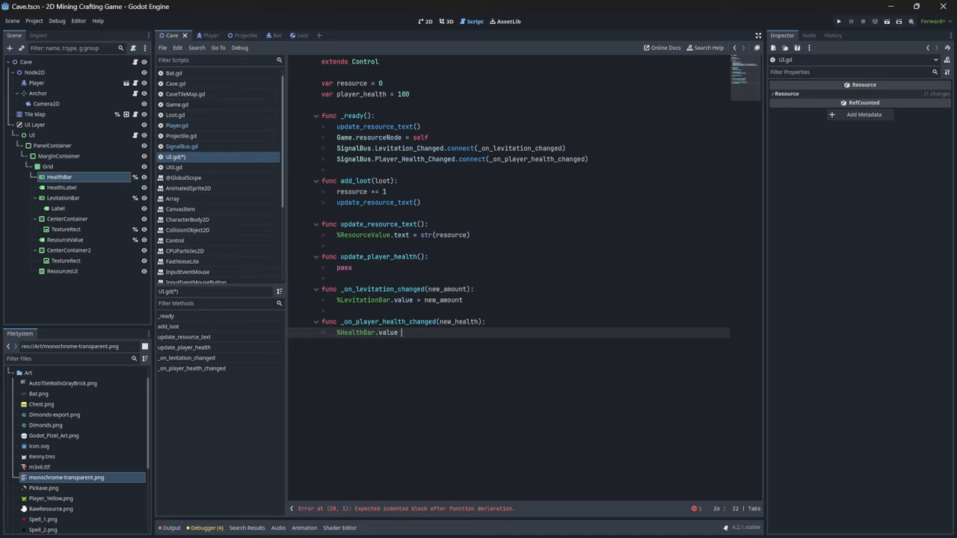
text(= new_health)
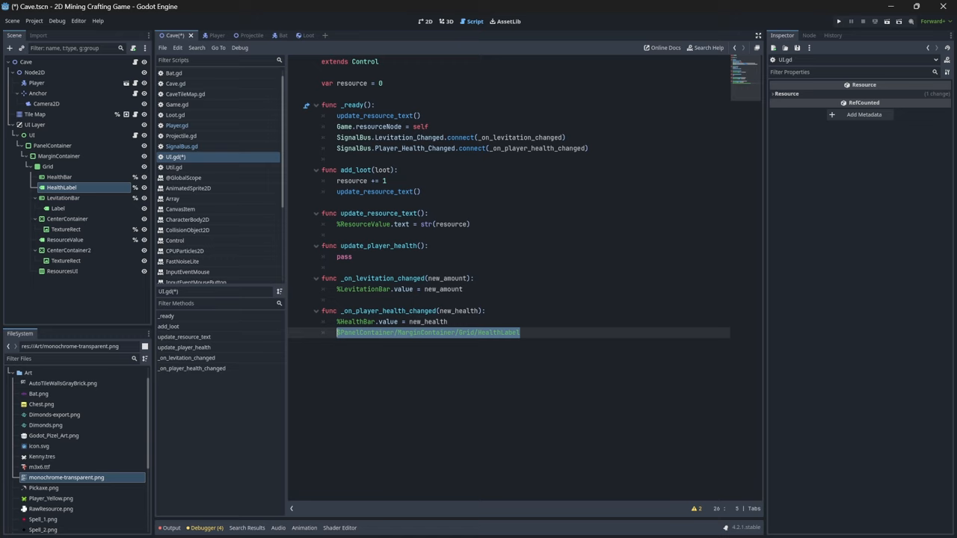
text(%HealthLabel)
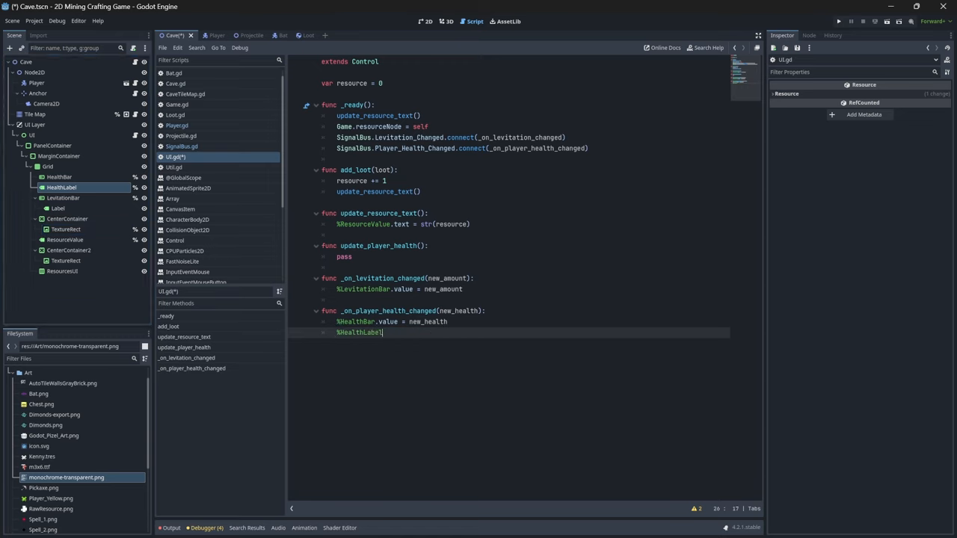
text(.text = str()
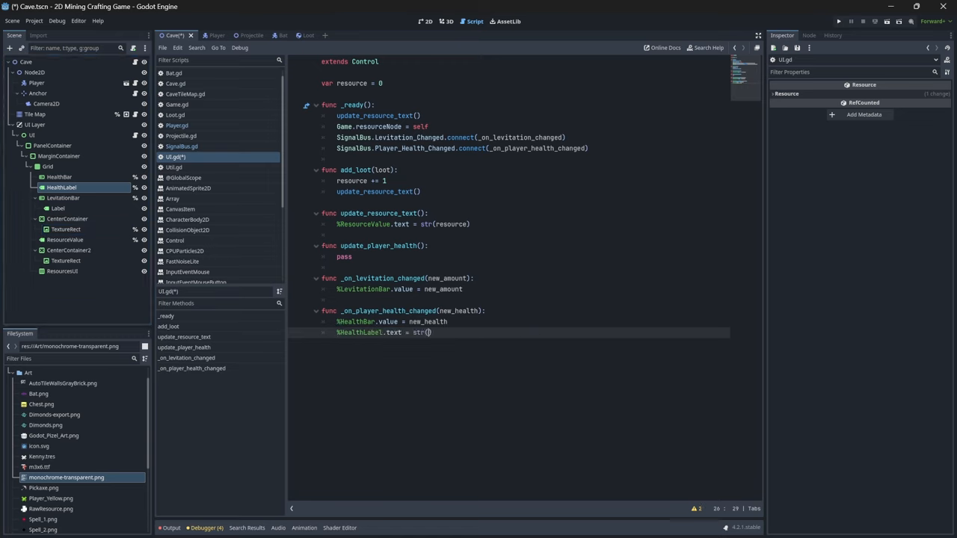
click(838, 21)
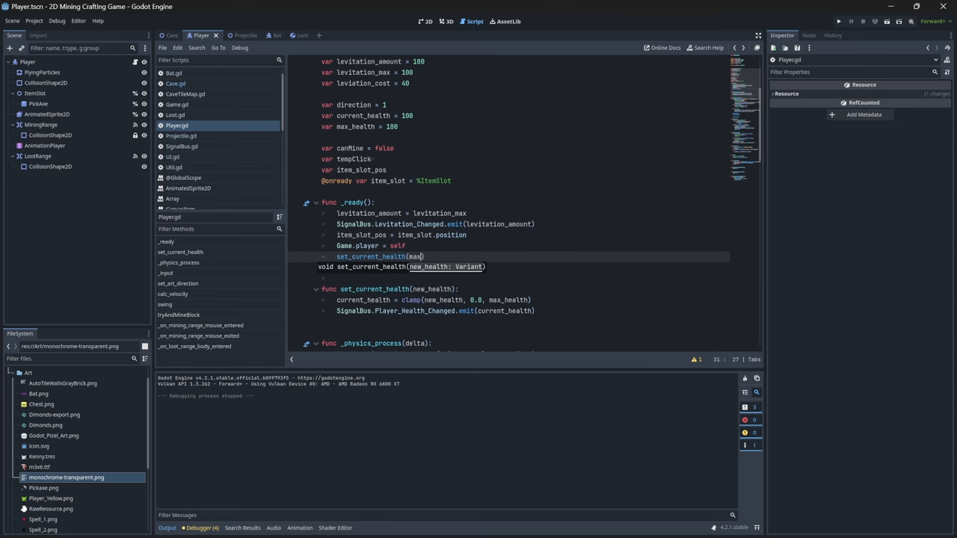
Call set_current_health(max_health) in Player's _ready, then return to the Cave scene's bat script
text(_health)
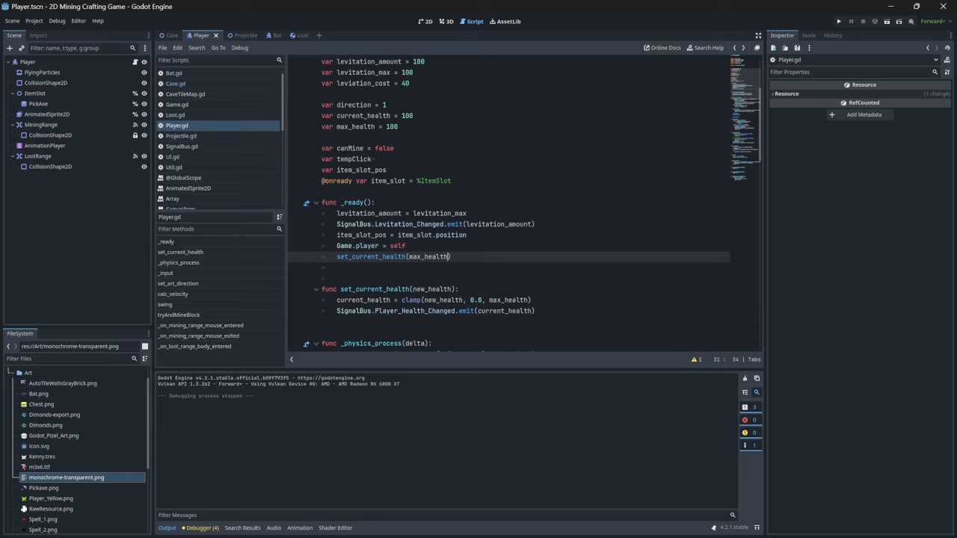
click(837, 21)
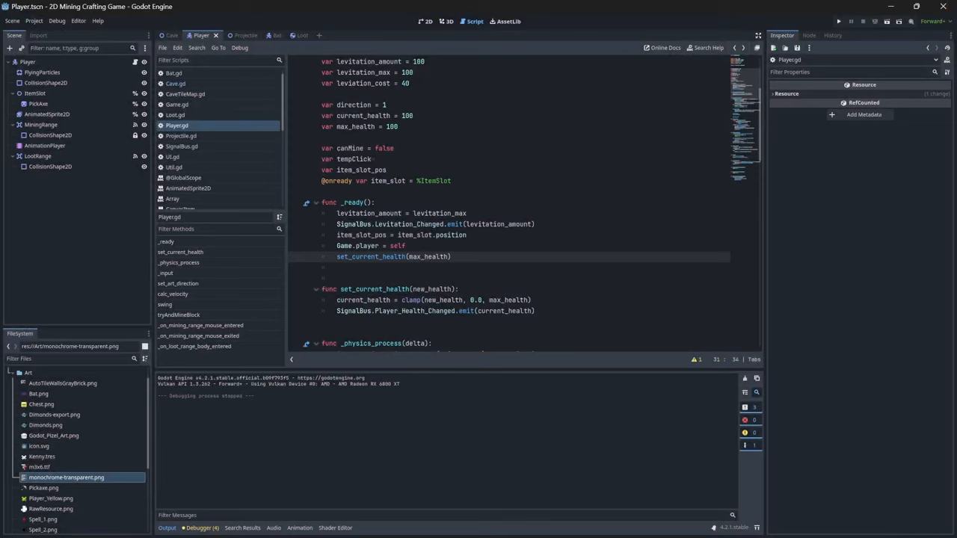
double_click(370, 256)
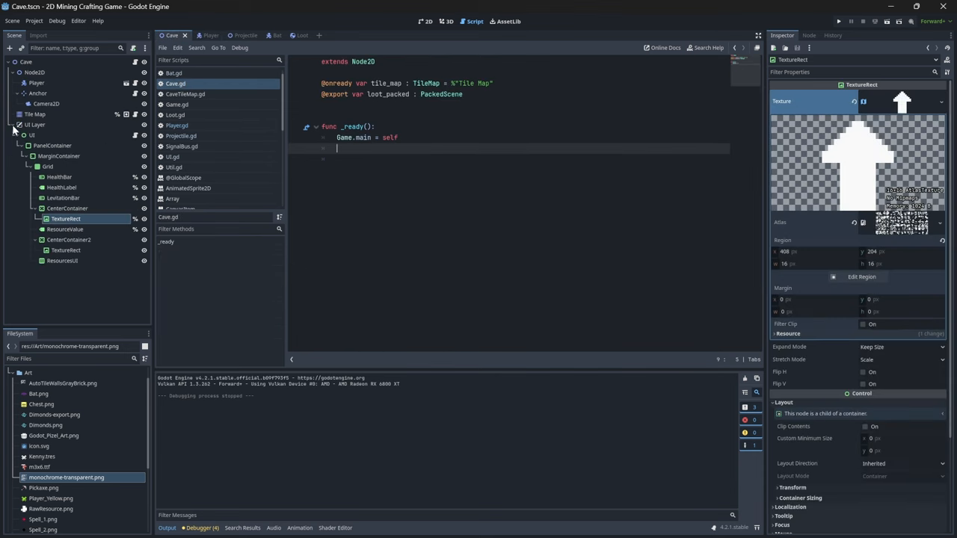
click(35, 125)
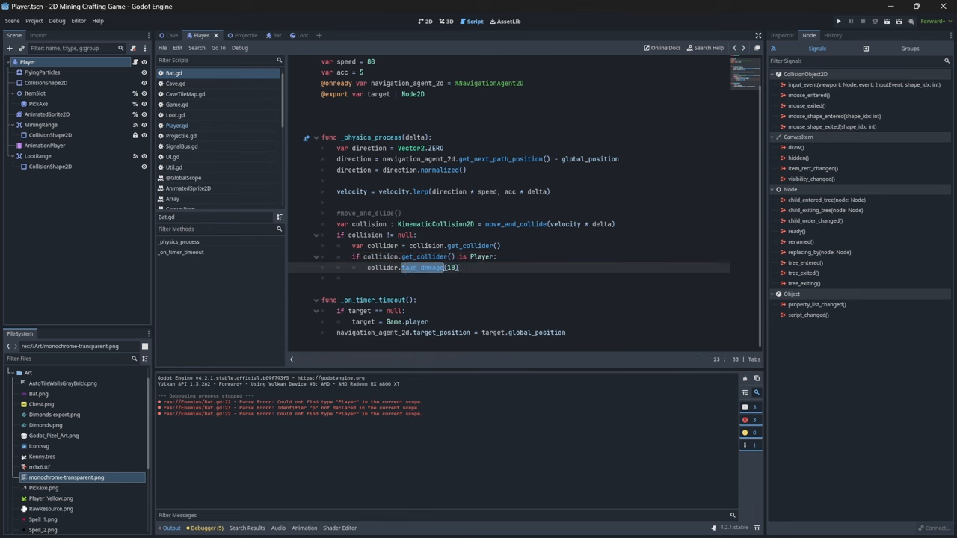
Add take_damage(damage_amount) to Player.gd, calling set_current_health(new_health)
click(177, 125)
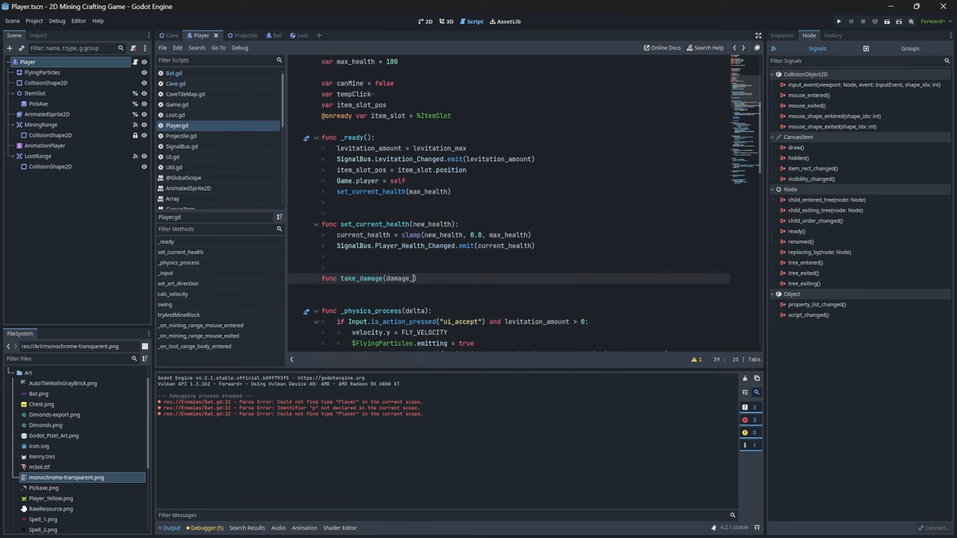
text(amount):)
text(var new_health = current_health - damage_amount)
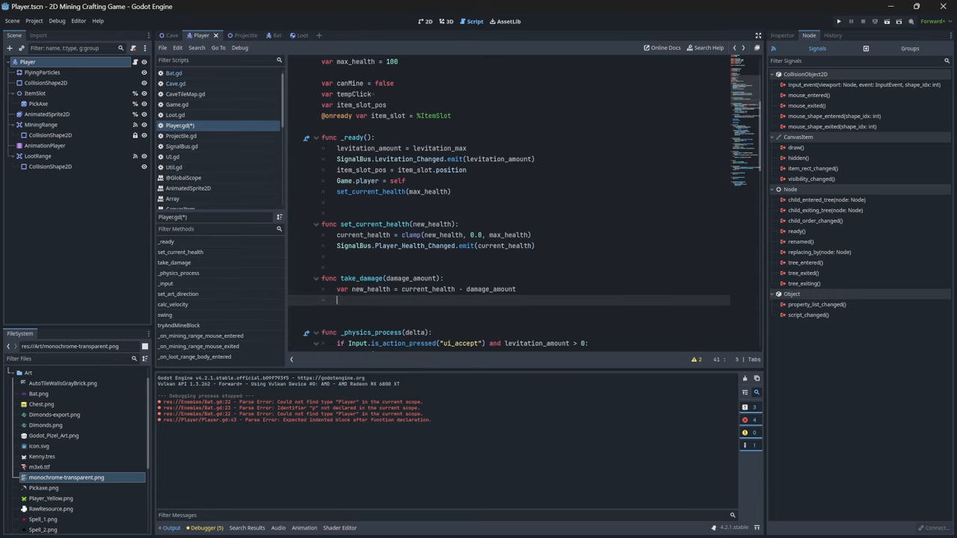
text(set_current_health(new))
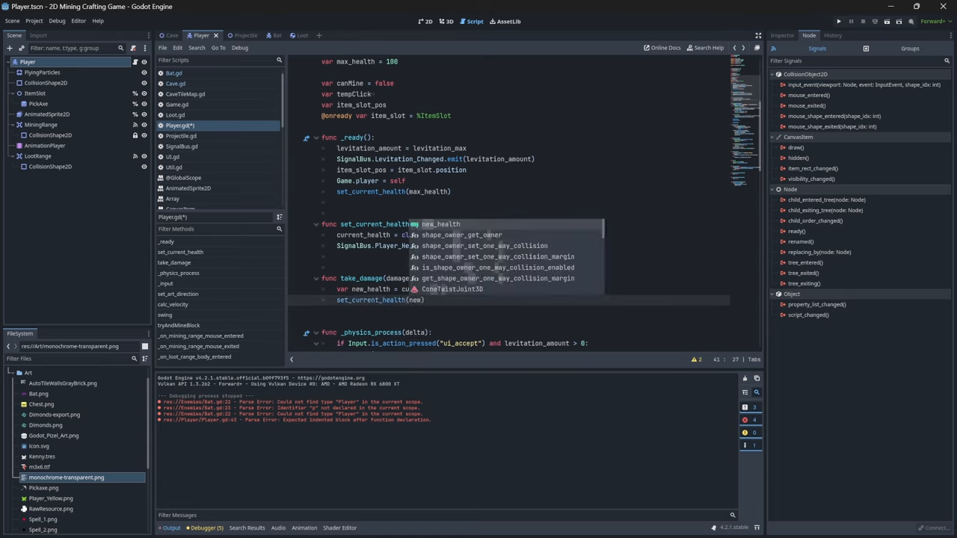
click(838, 21)
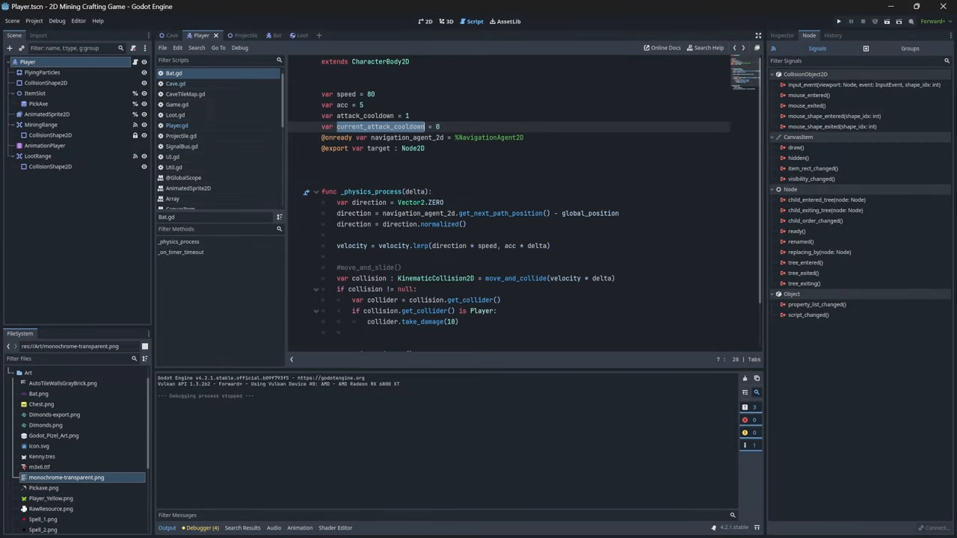
Gate bat movement behind an if on current_attack_cooldown, then run the game and walk through the cave
text(if current_attack_cooldown != 0:)
text(current_attack_cooldown -= delta)
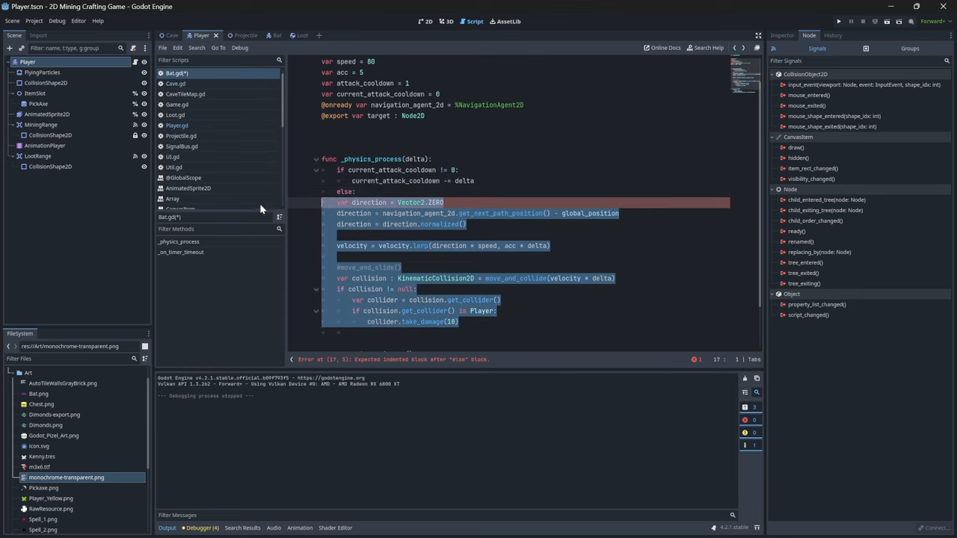
click(837, 21)
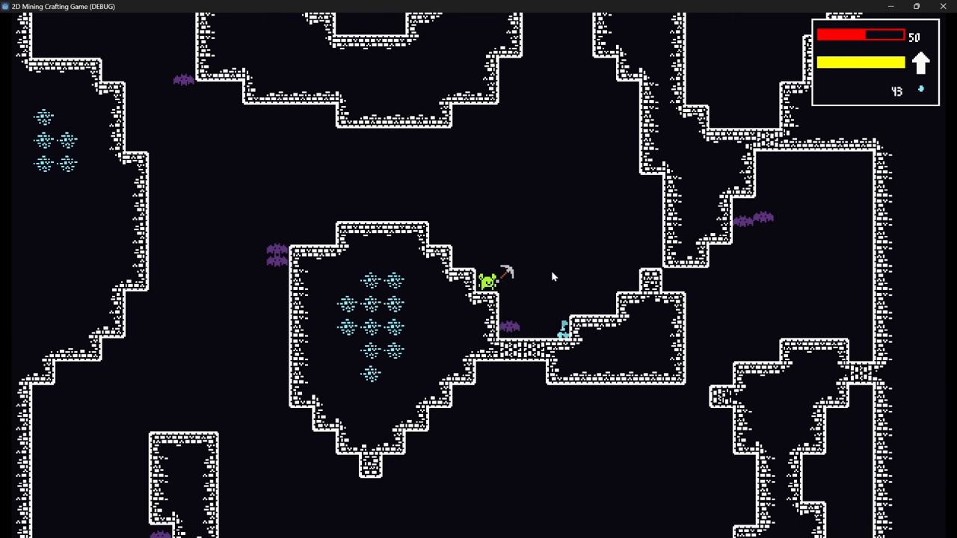
key(d)
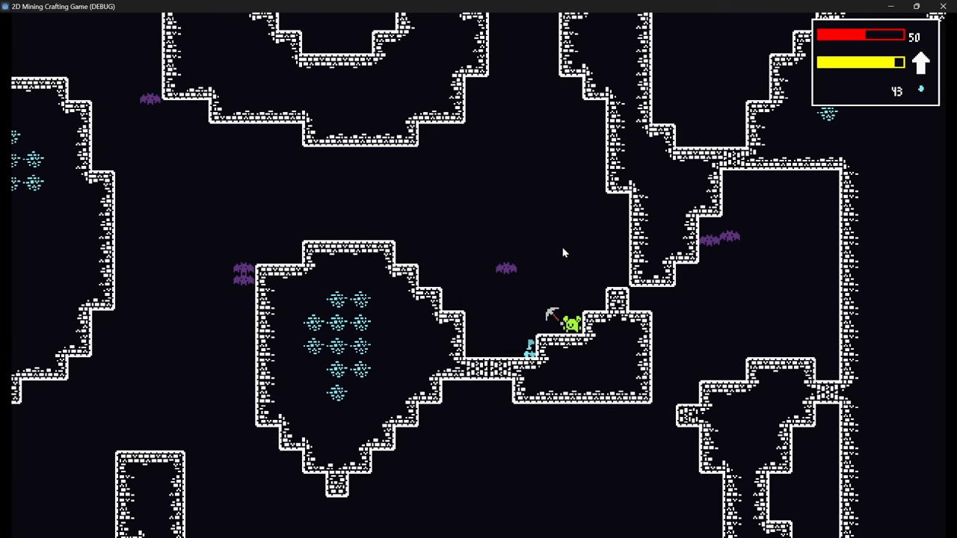